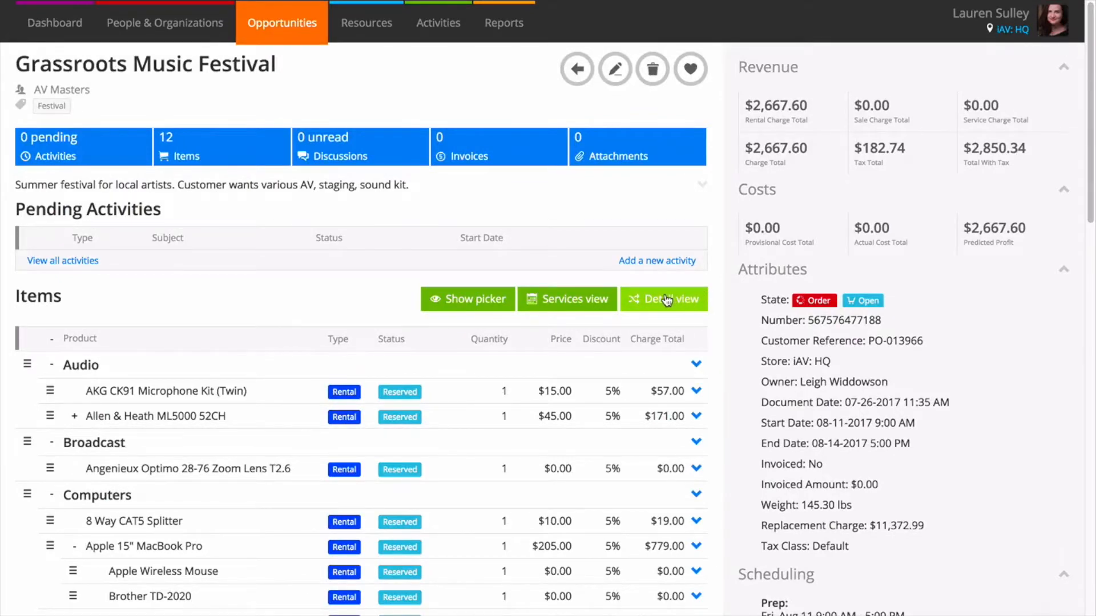
Step: Switch the Grassroots Music Festival items list to the detail view
click(662, 299)
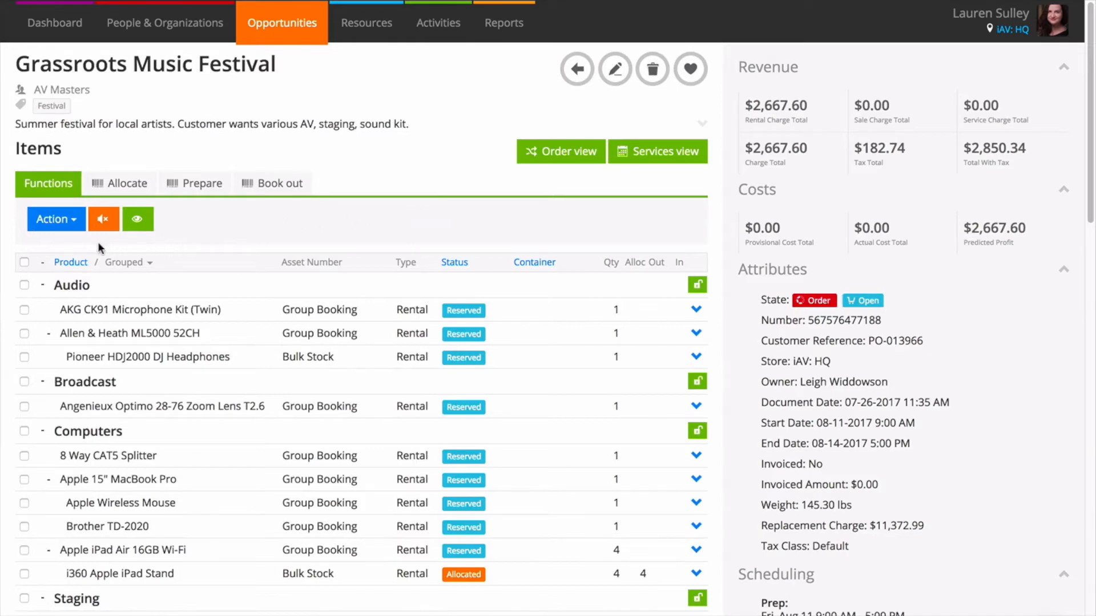
mouse_move(71, 262)
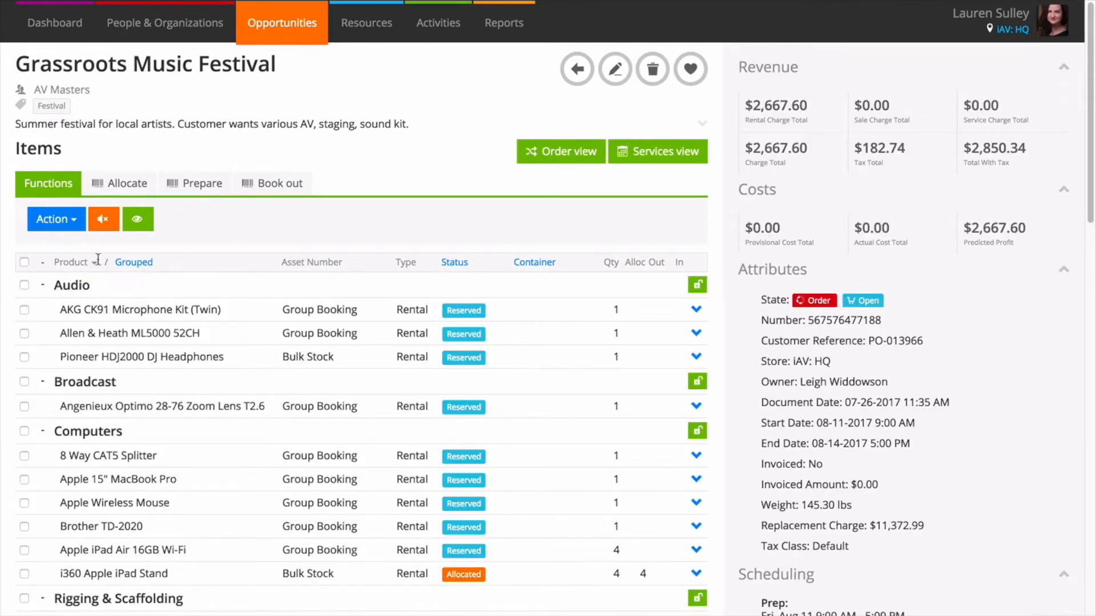
mouse_move(132, 262)
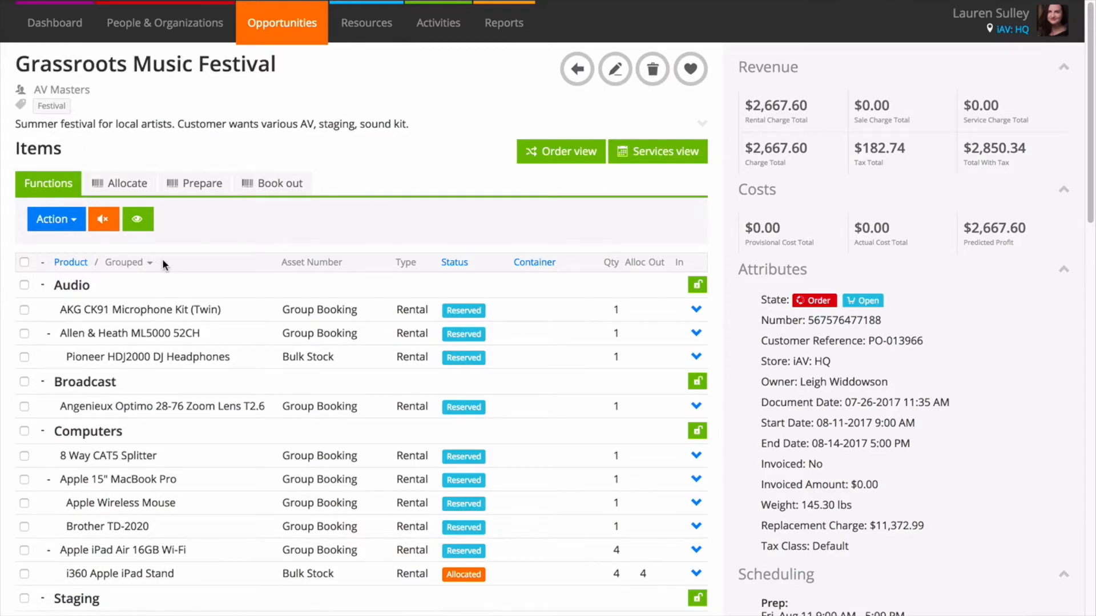
mouse_move(472, 240)
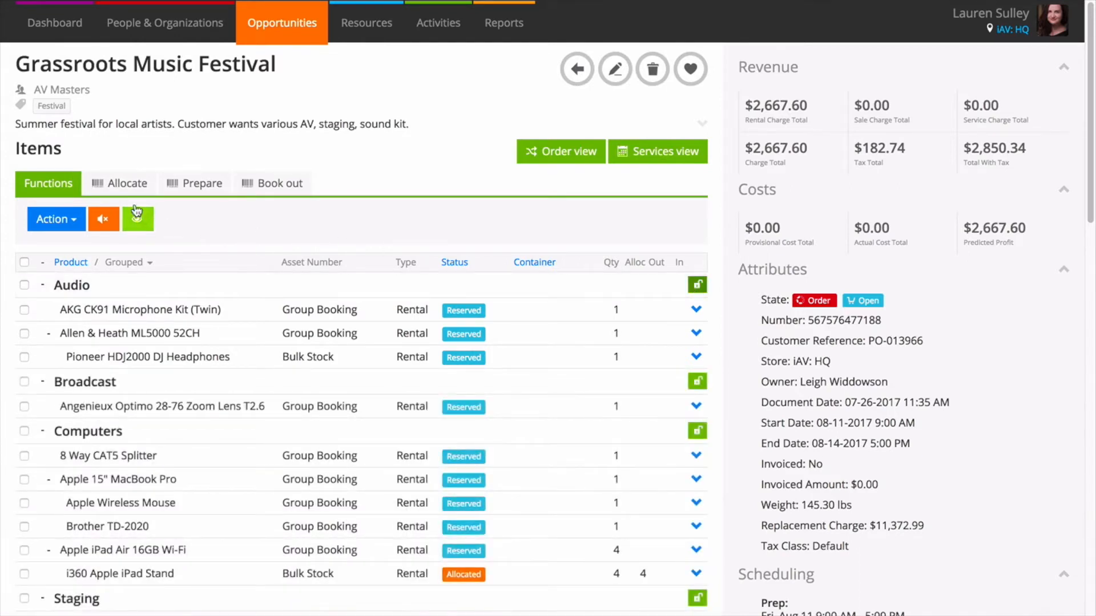
Step: Allocate asset MIC1-001 to the AKG CK91 Microphone Kit and set Free Scan to YES
click(119, 182)
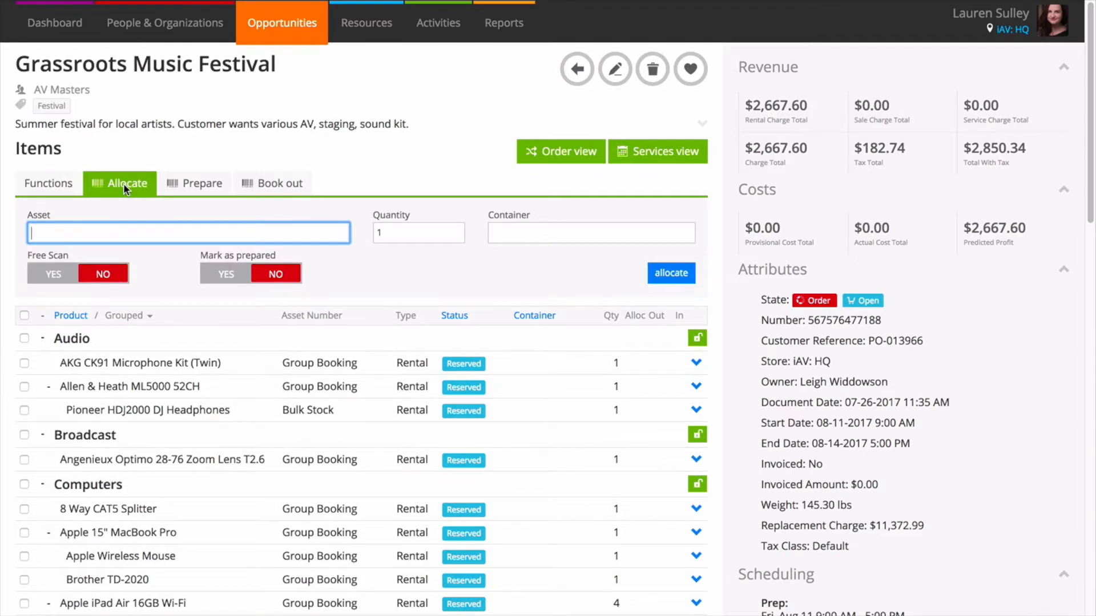
mouse_move(113, 207)
text(MIC1-001 (AKG CK91 Microphone Kit (Twin)))
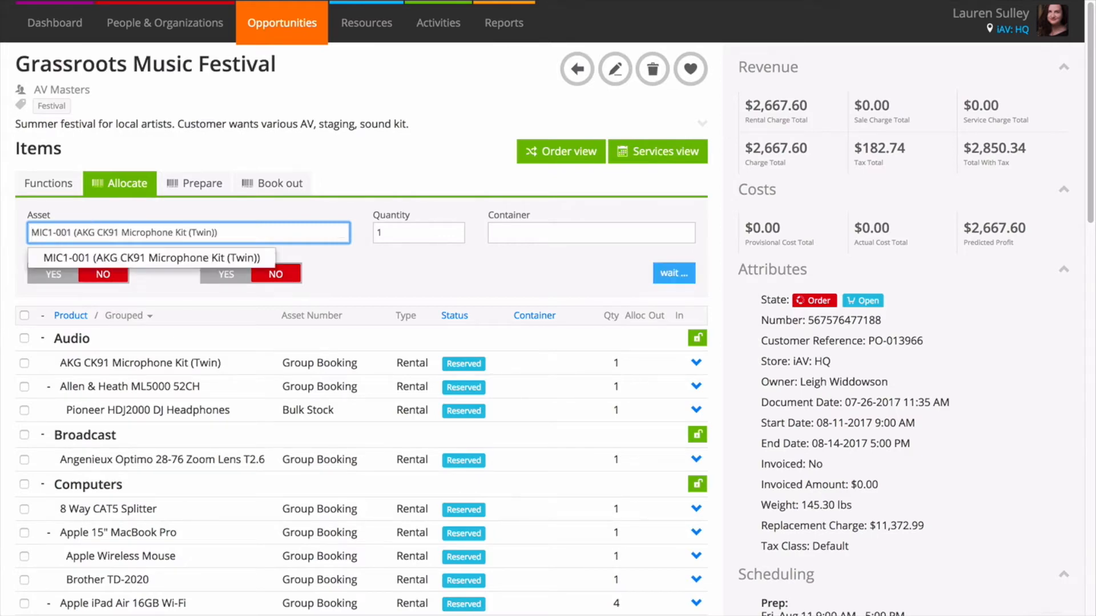
click(670, 273)
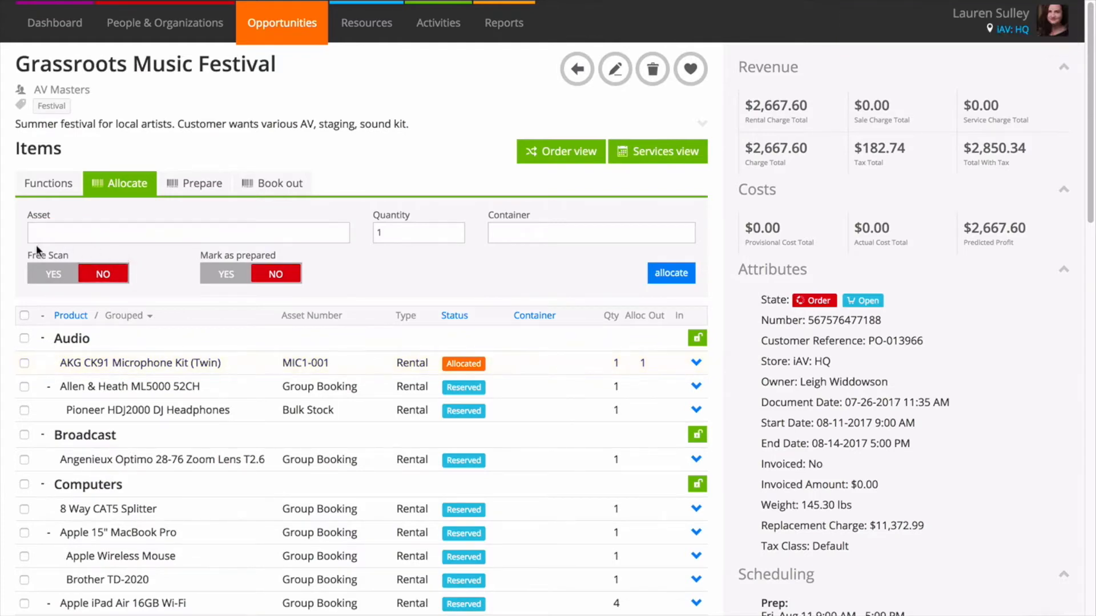
mouse_move(63, 289)
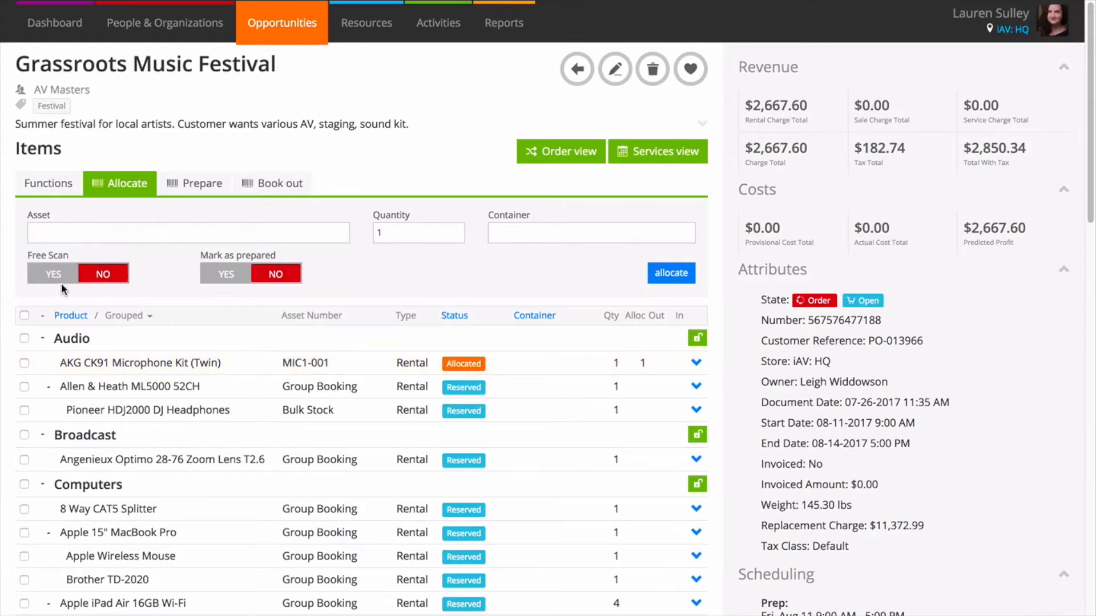
click(54, 273)
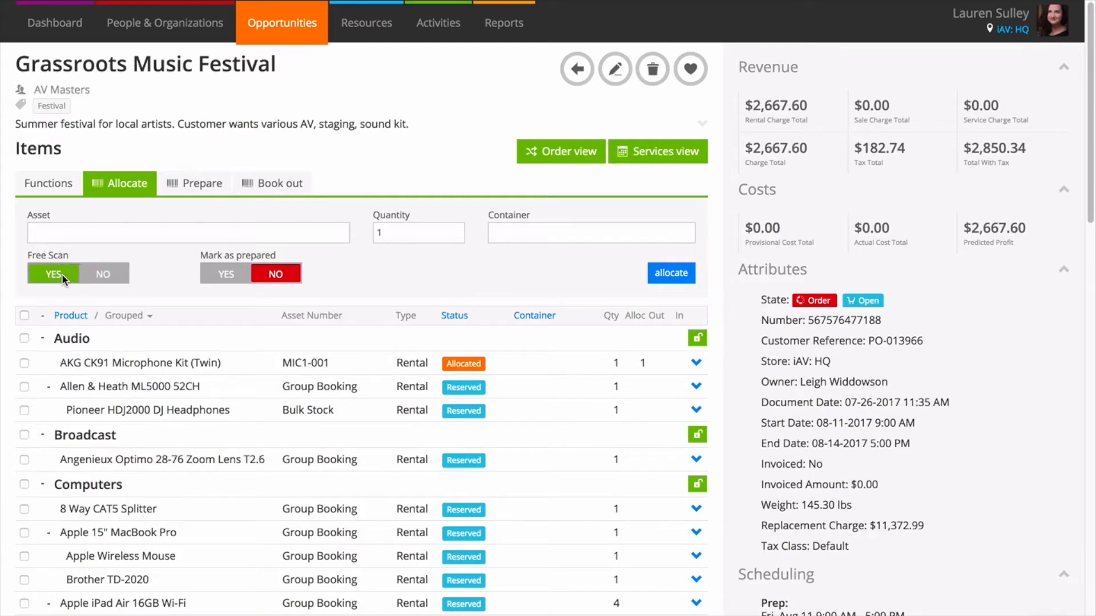
click(187, 233)
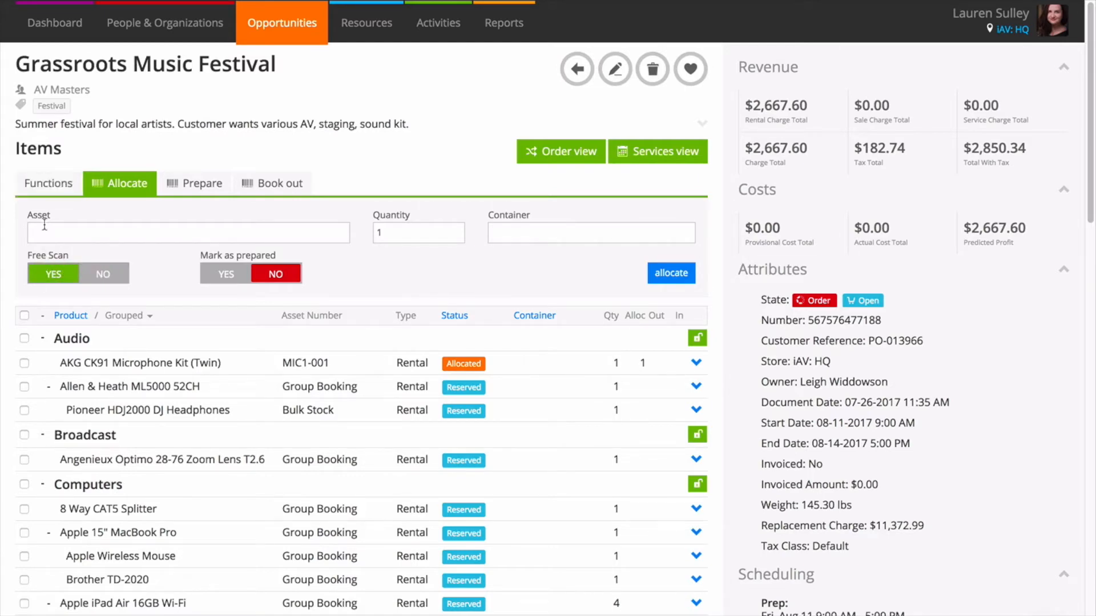
click(48, 183)
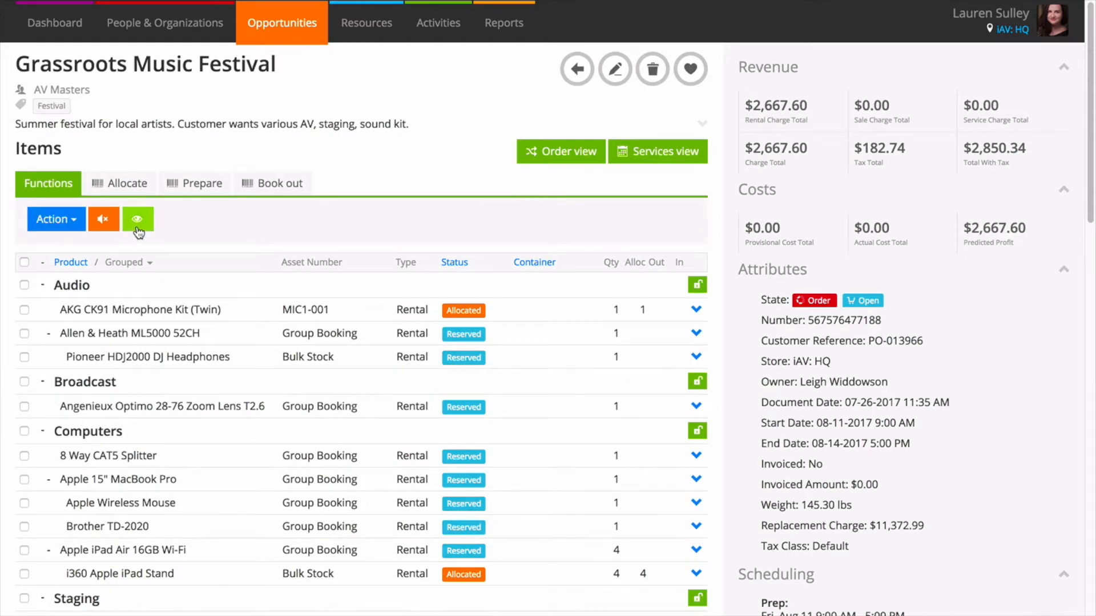
mouse_move(138, 219)
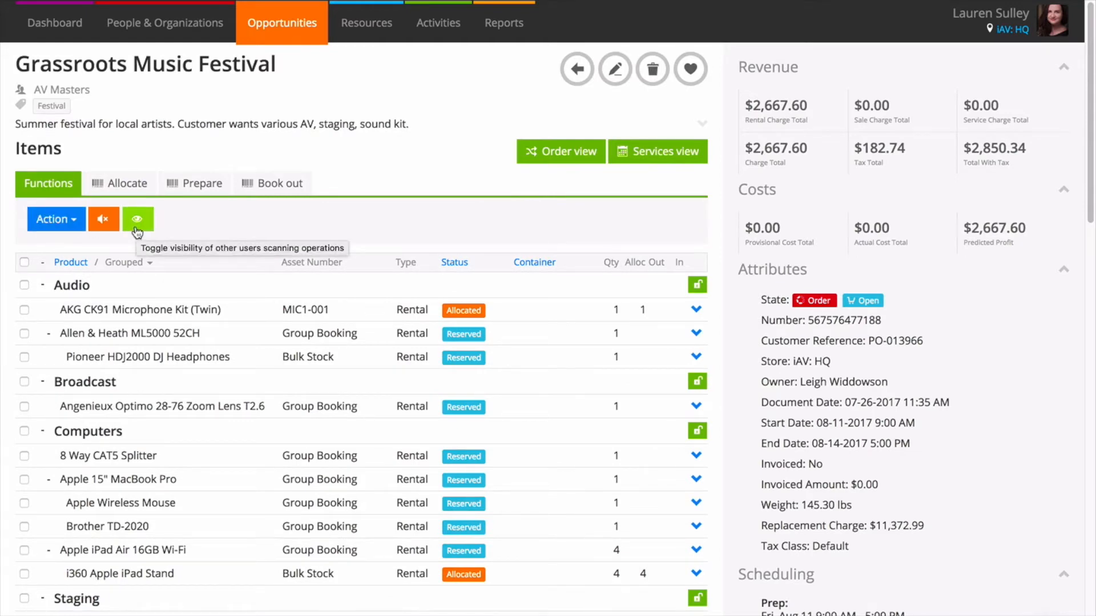
mouse_move(136, 236)
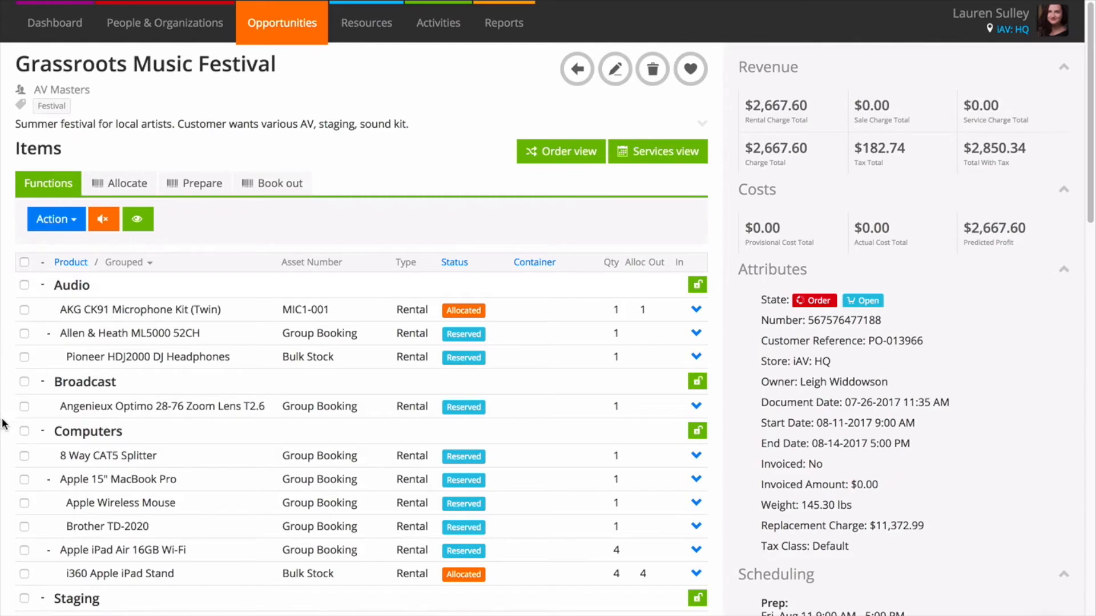
Step: Select all twelve items and choose Auto-allocate from the Action dropdown
click(24, 455)
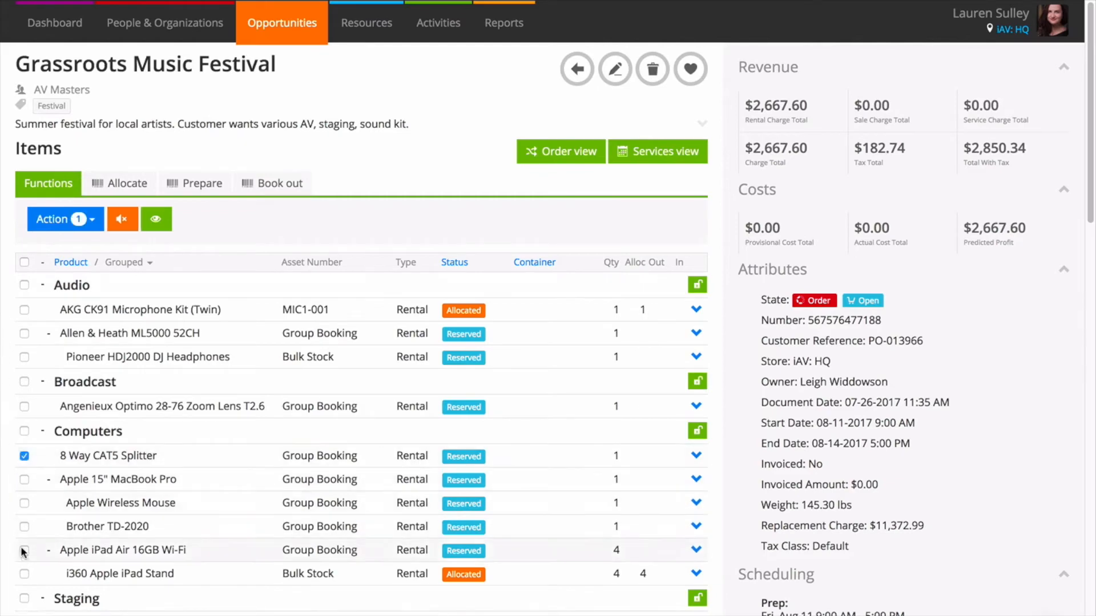
click(24, 574)
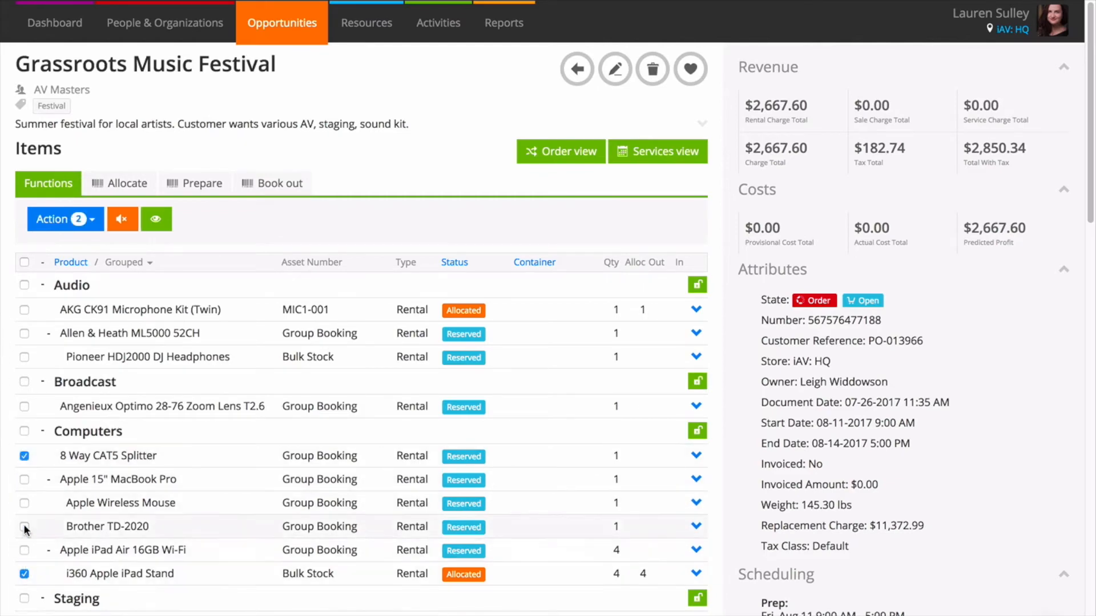
click(24, 431)
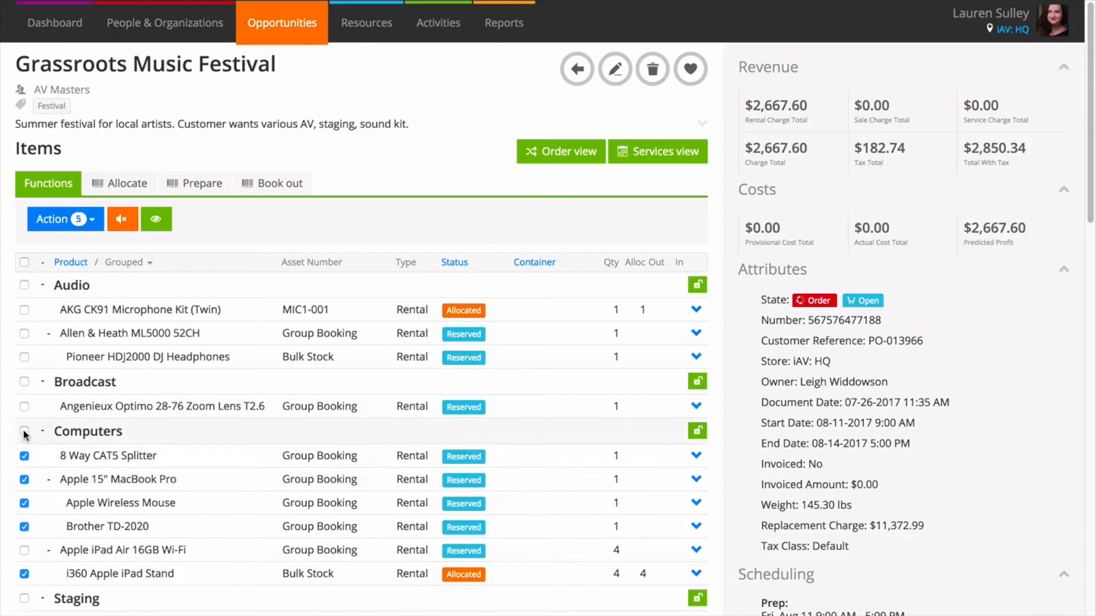
click(24, 551)
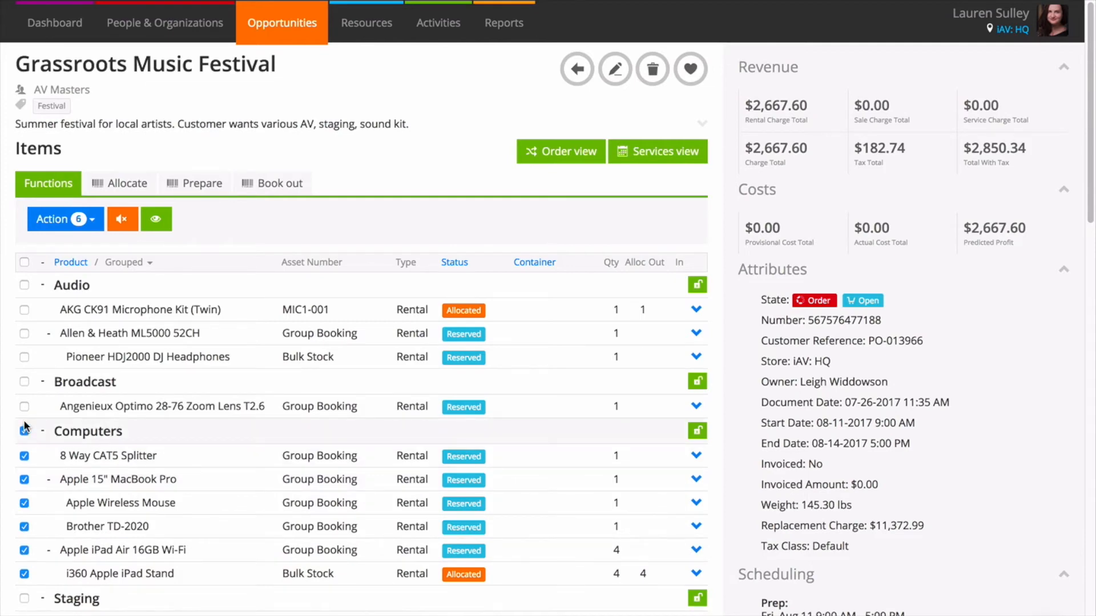
click(24, 262)
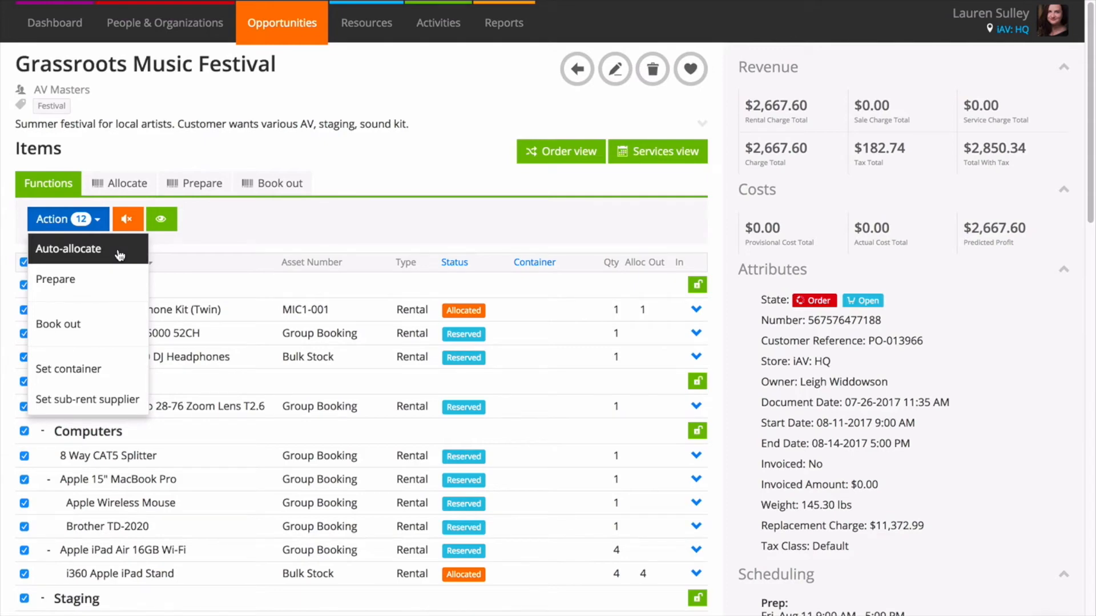
click(68, 249)
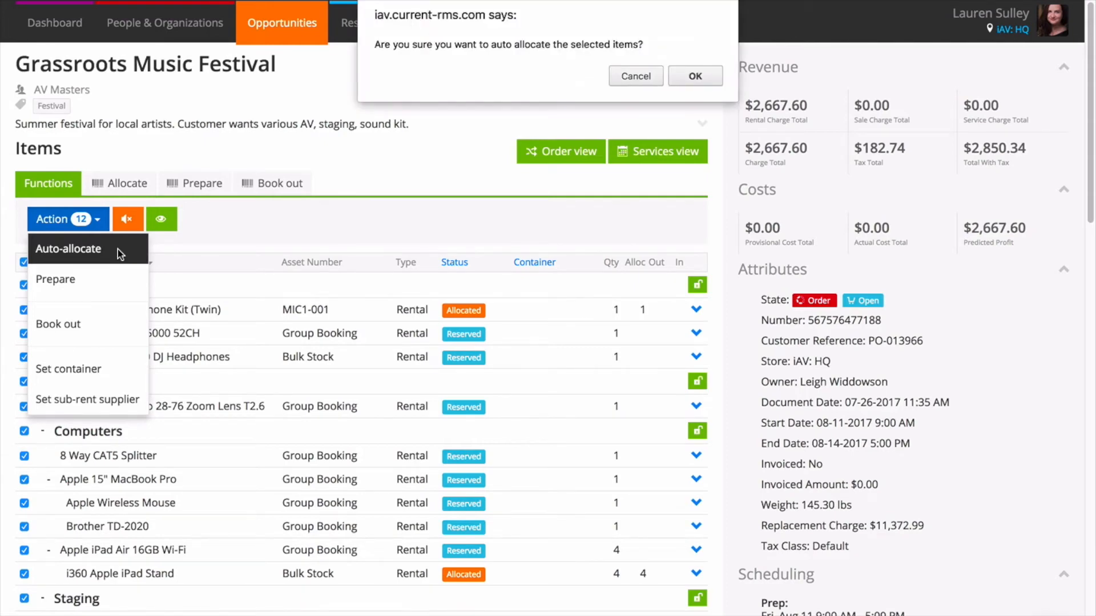
Step: Confirm auto-allocation, then reselect every item for the next bulk action
click(695, 75)
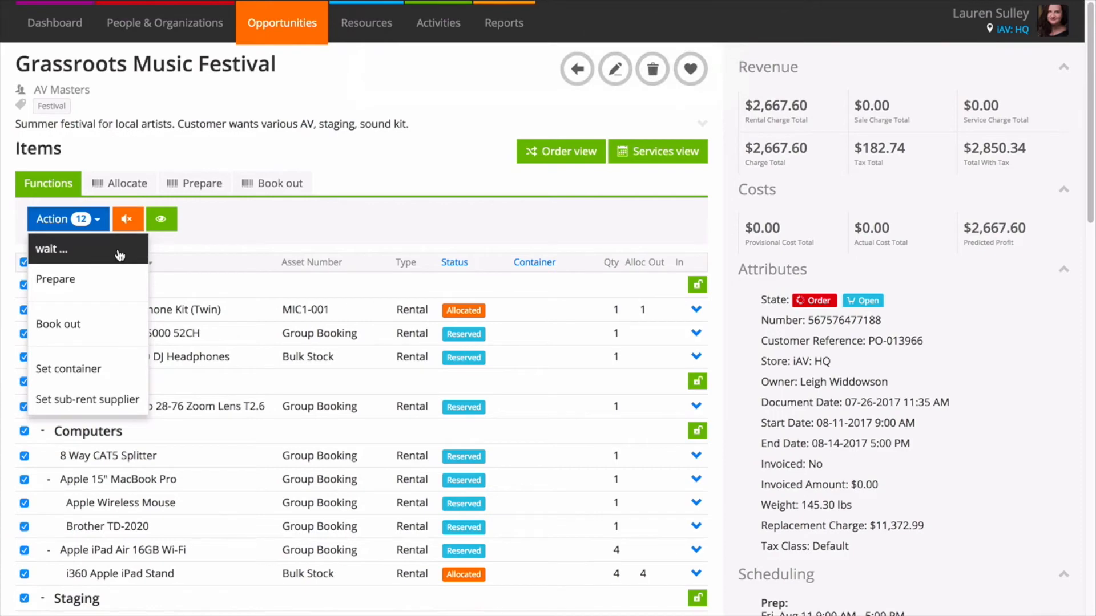
click(126, 182)
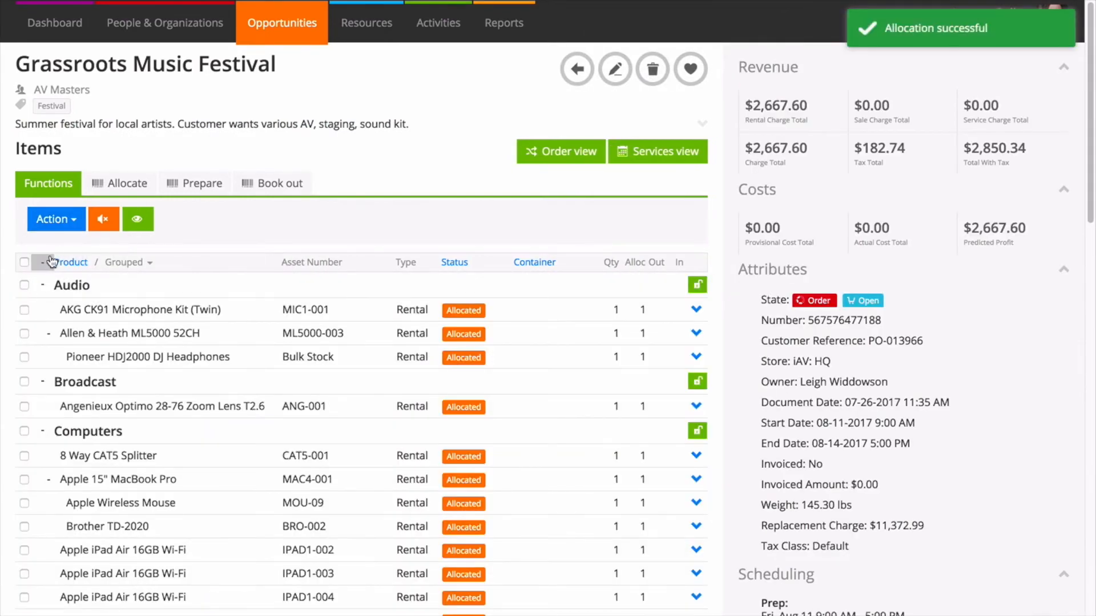
click(24, 262)
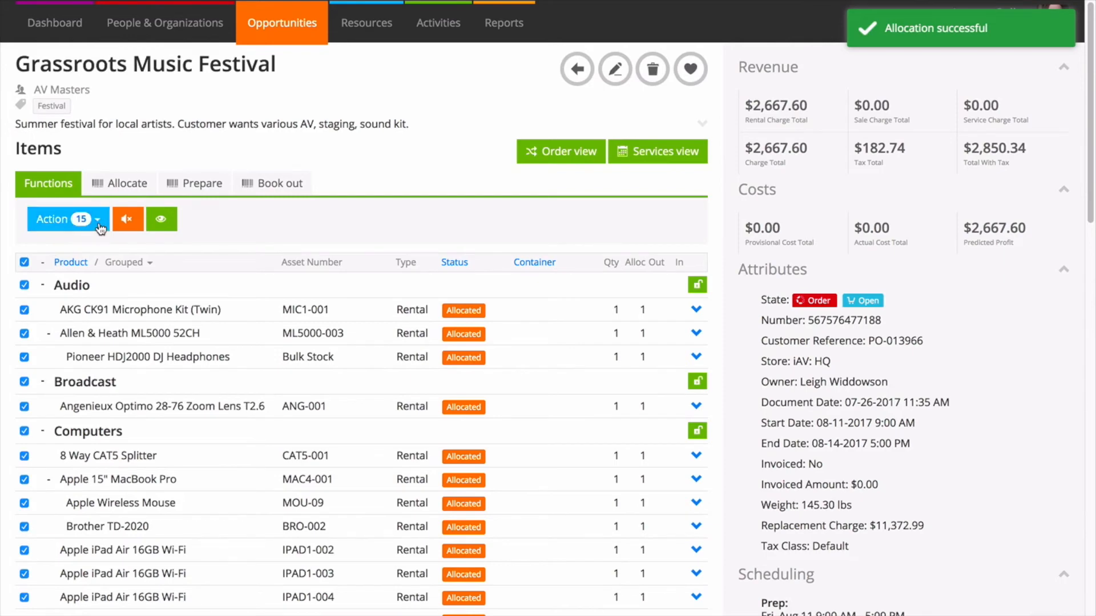
Step: Check in all selected items and confirm with OK
click(57, 369)
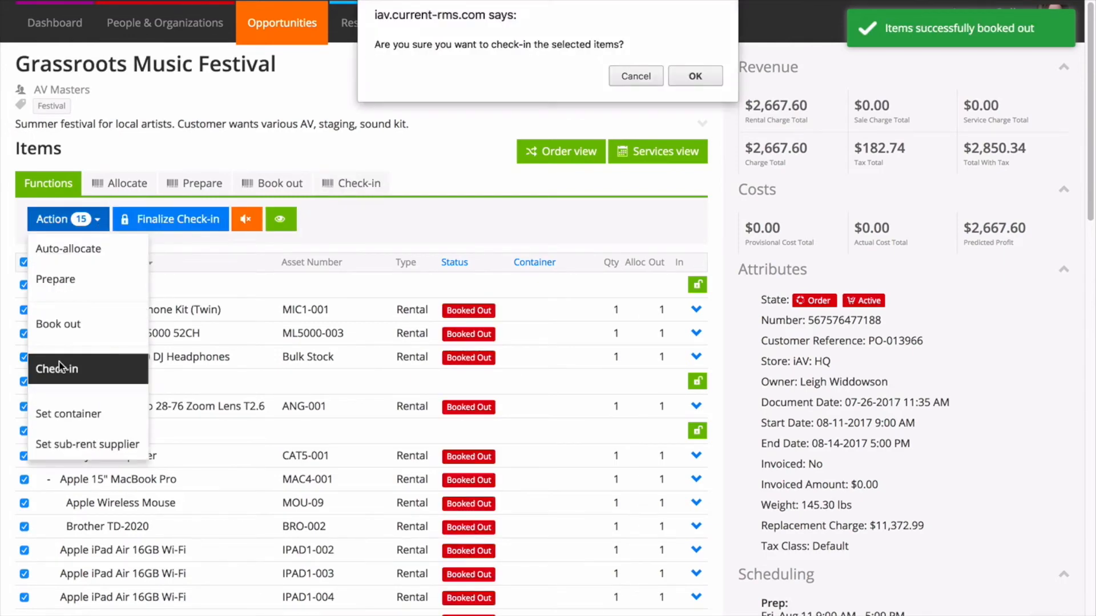
click(694, 76)
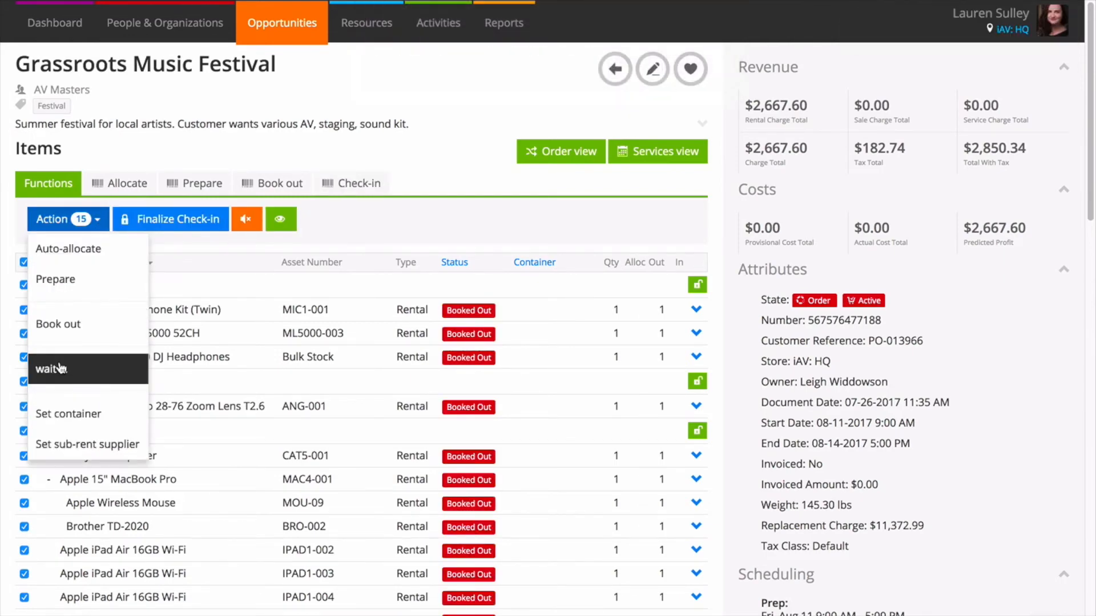
click(169, 219)
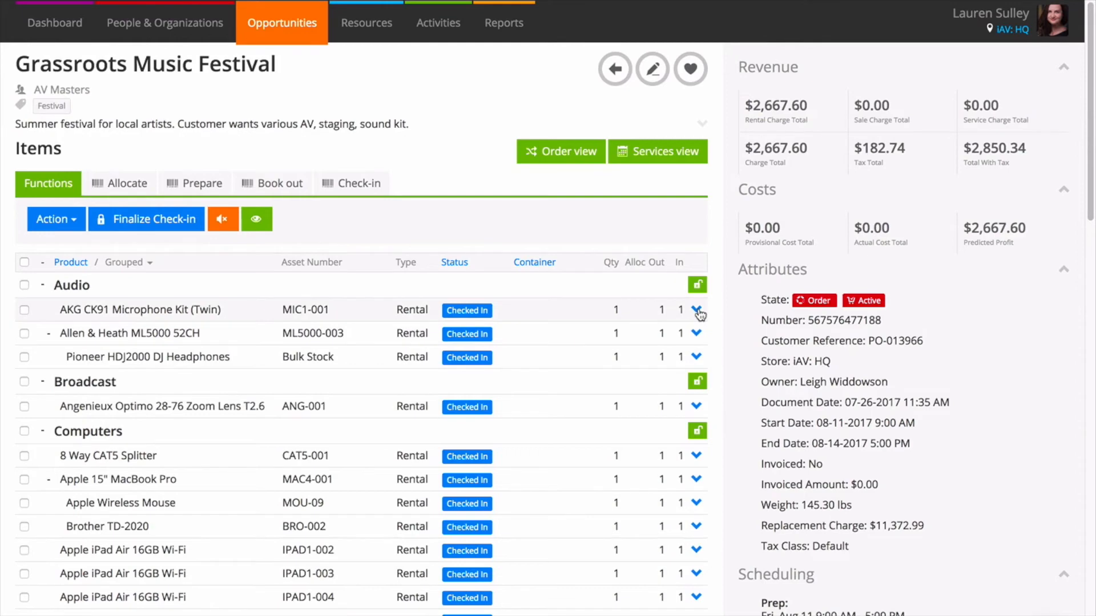
Step: Mark the AKG CK91 Microphone Kit's check-in as Remains On Rent and update it
click(697, 309)
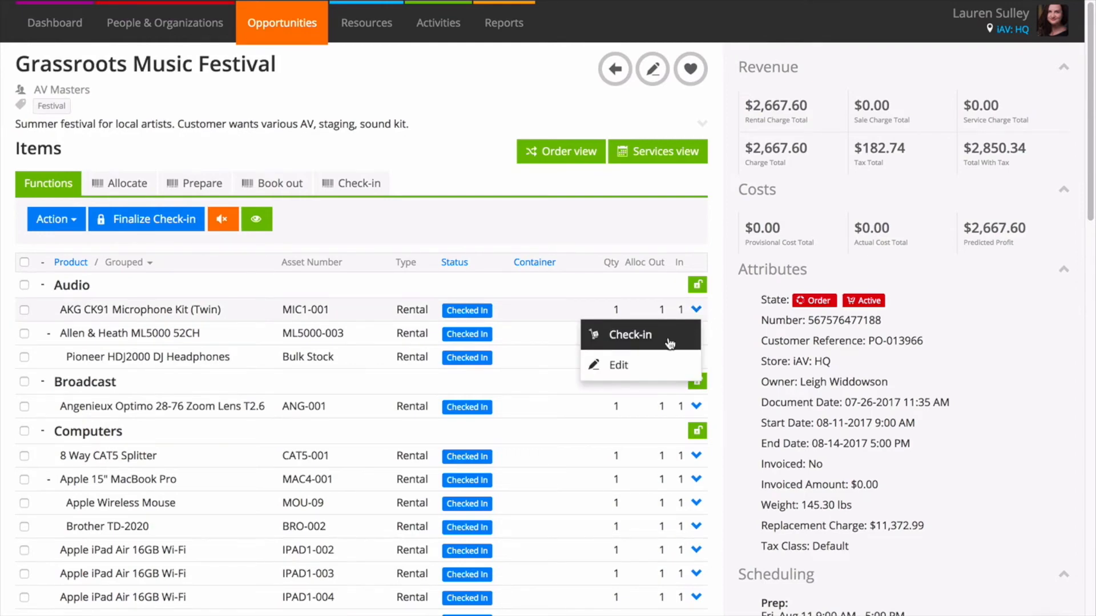
click(617, 364)
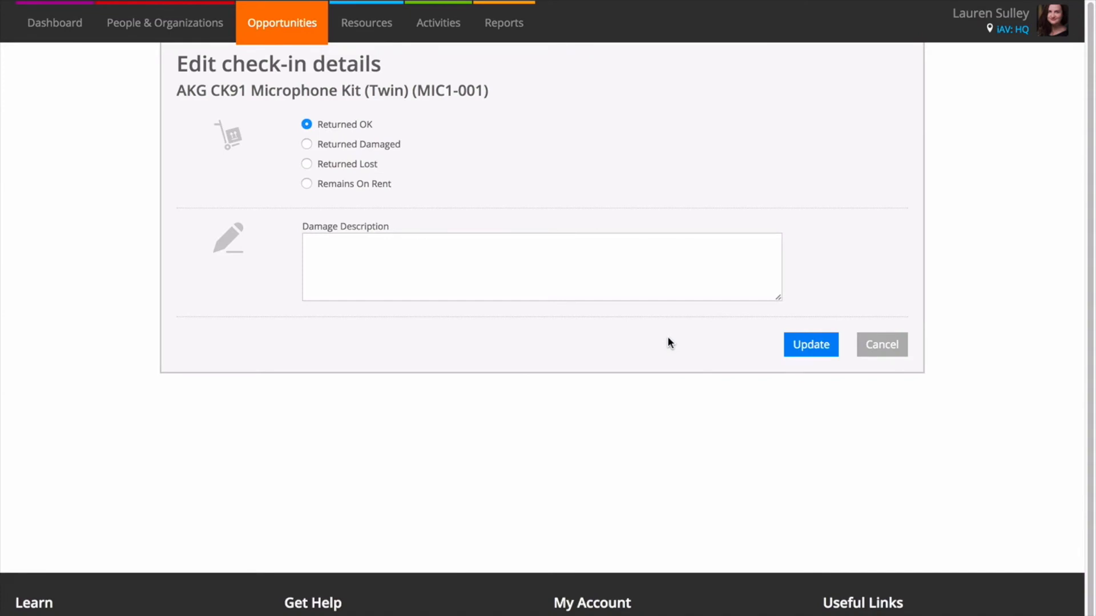
mouse_move(392, 203)
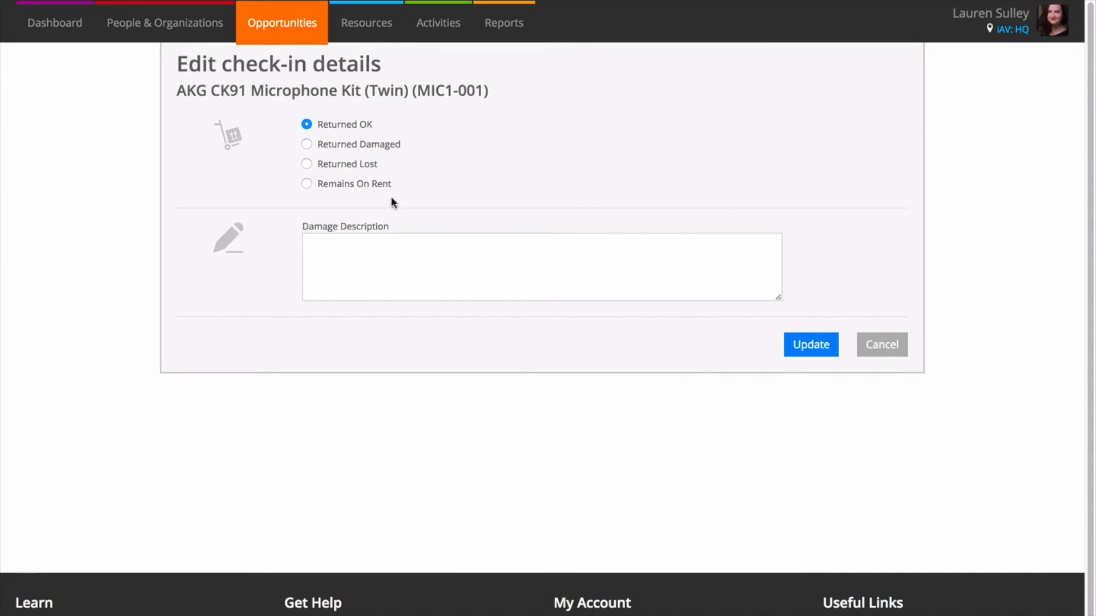
mouse_move(306, 188)
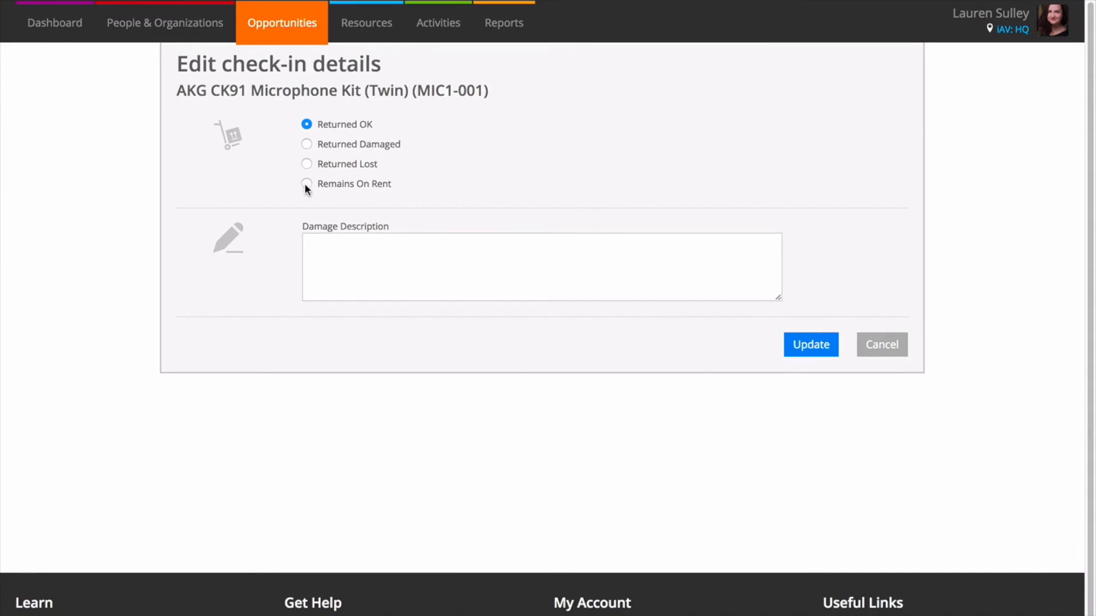
click(306, 184)
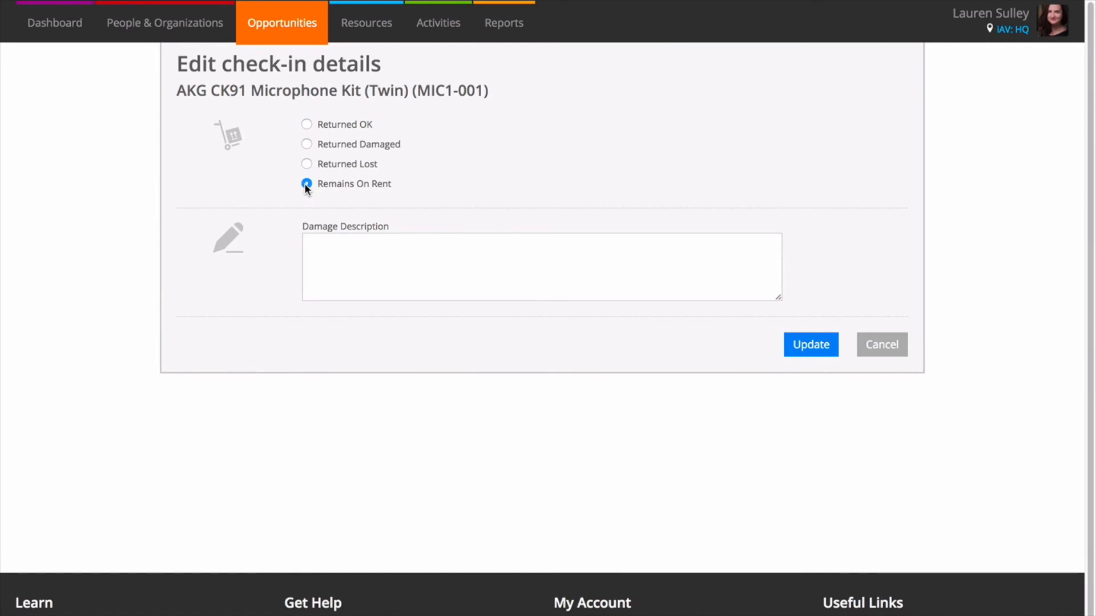
click(810, 345)
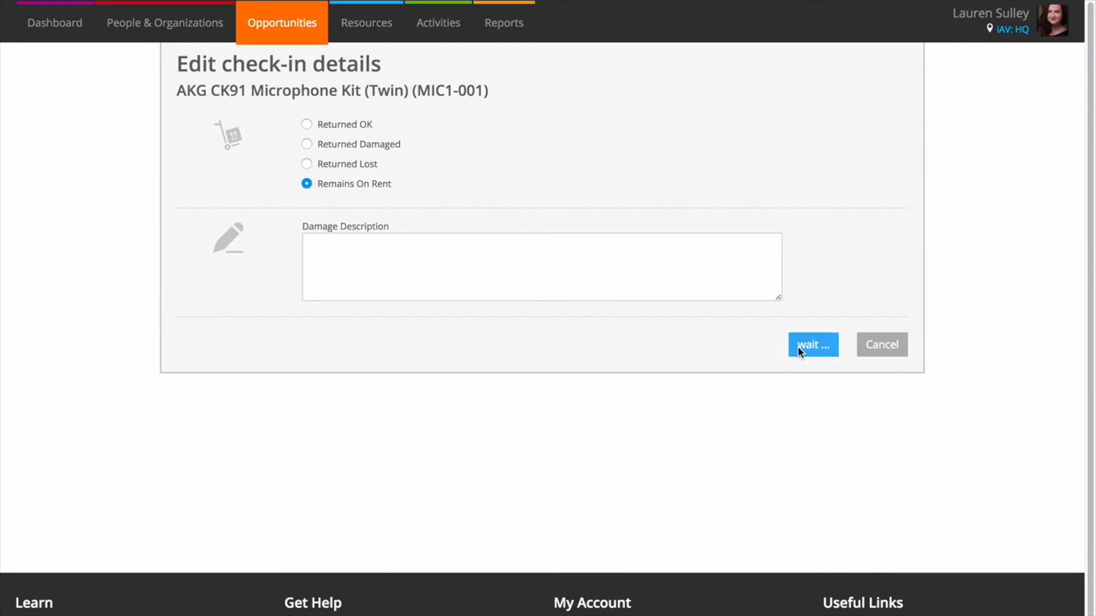
click(811, 345)
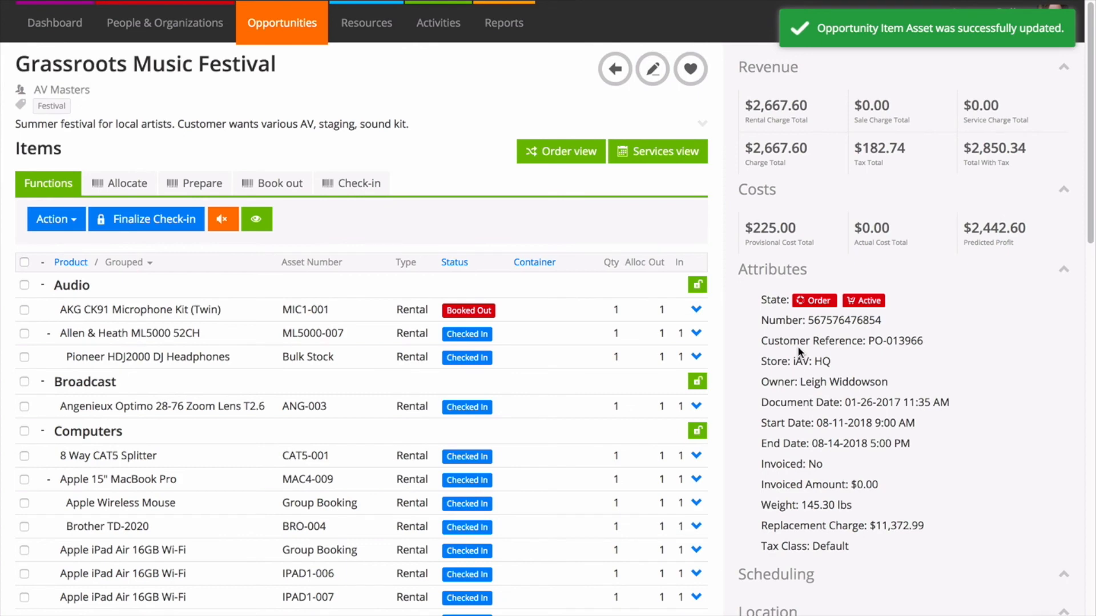
mouse_move(177, 219)
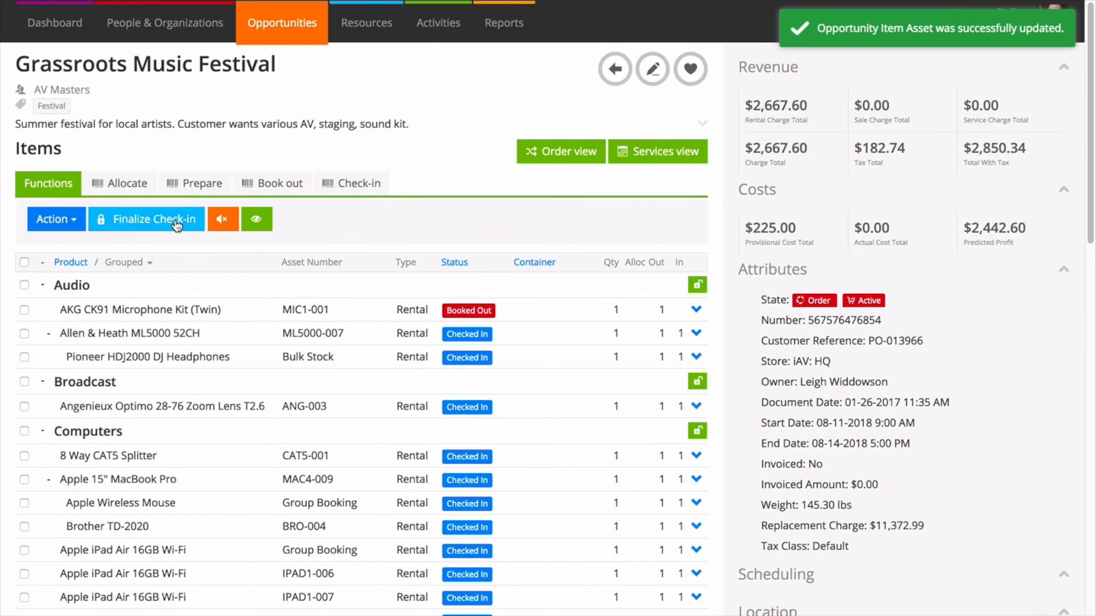
Step: Finalize the check-in keeping the return date and 'No' for moving outstanding items
click(145, 219)
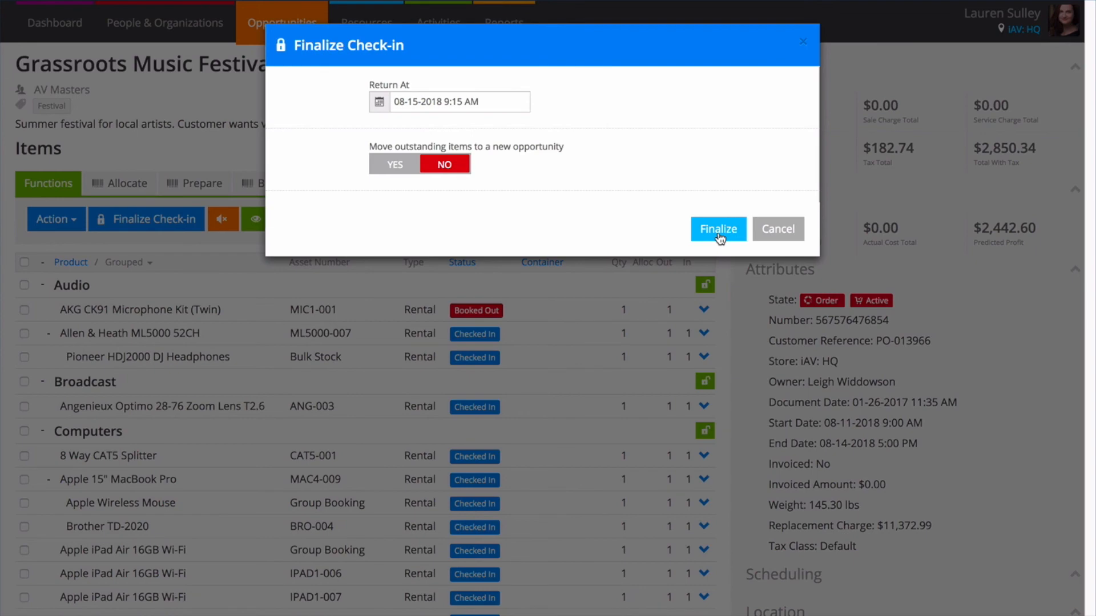
click(718, 229)
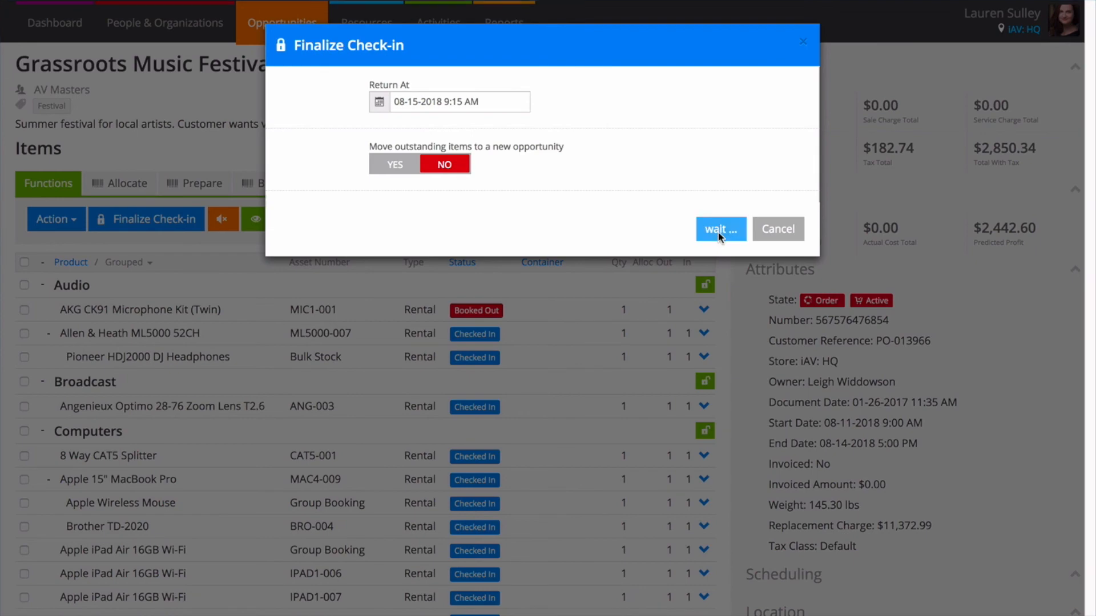
click(720, 228)
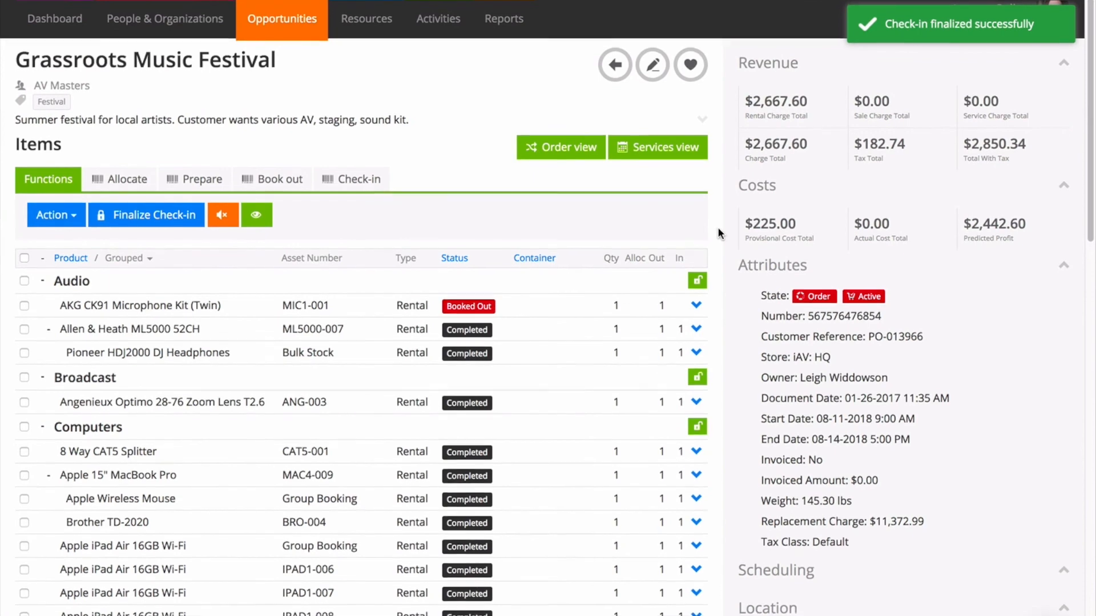
scroll(down, 3)
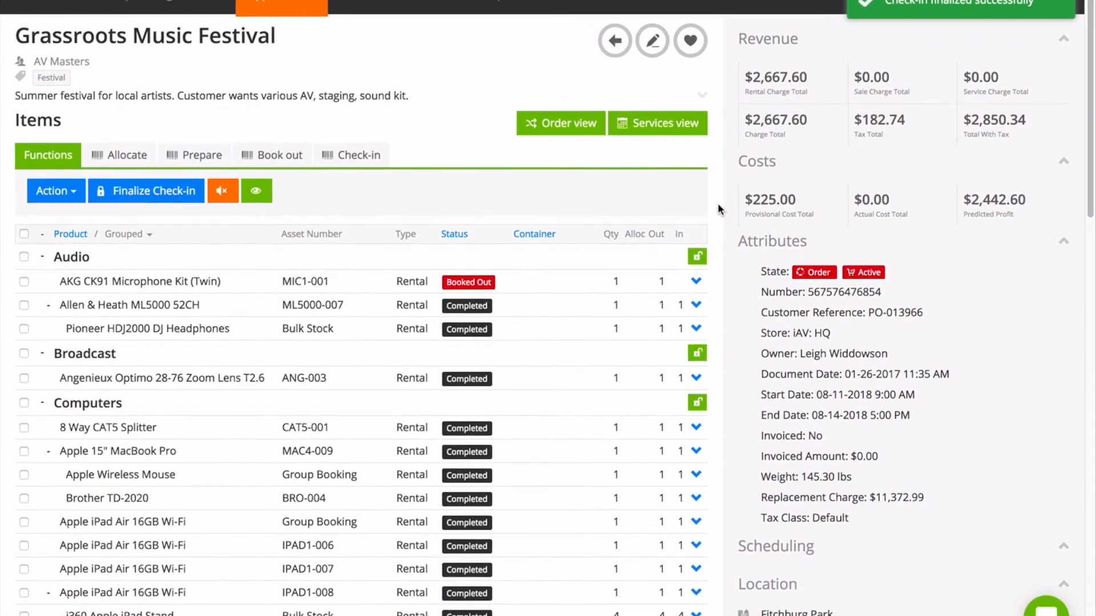
scroll(down, 3)
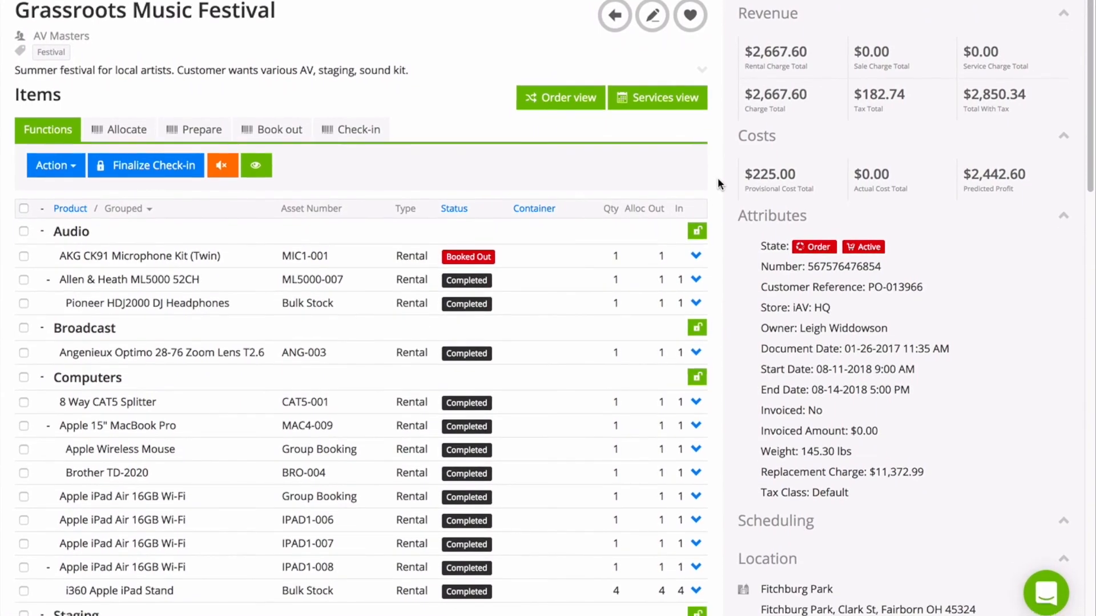
scroll(down, 3)
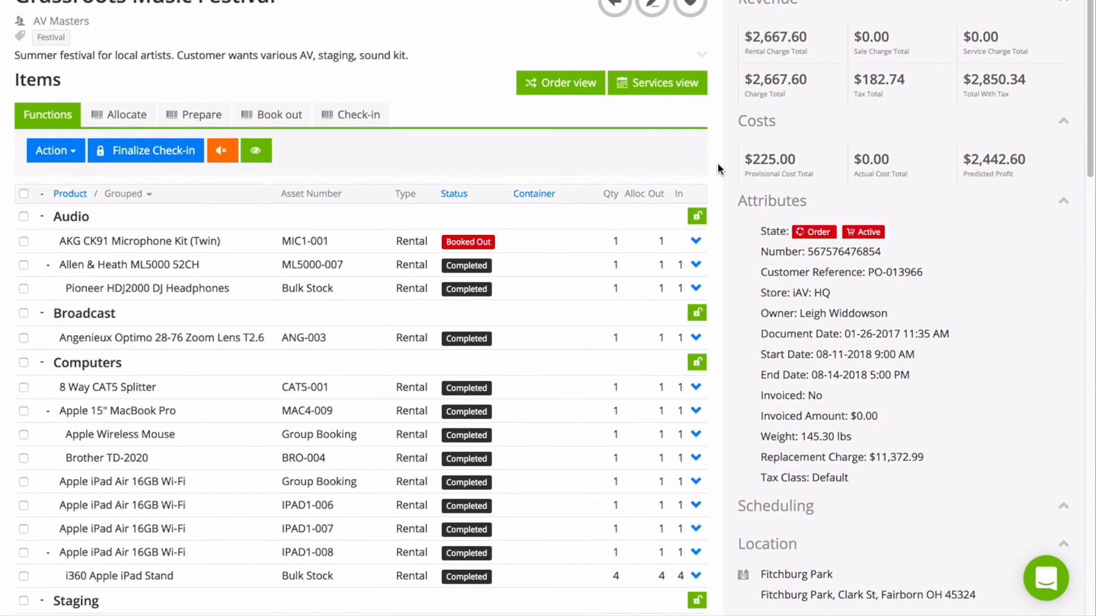